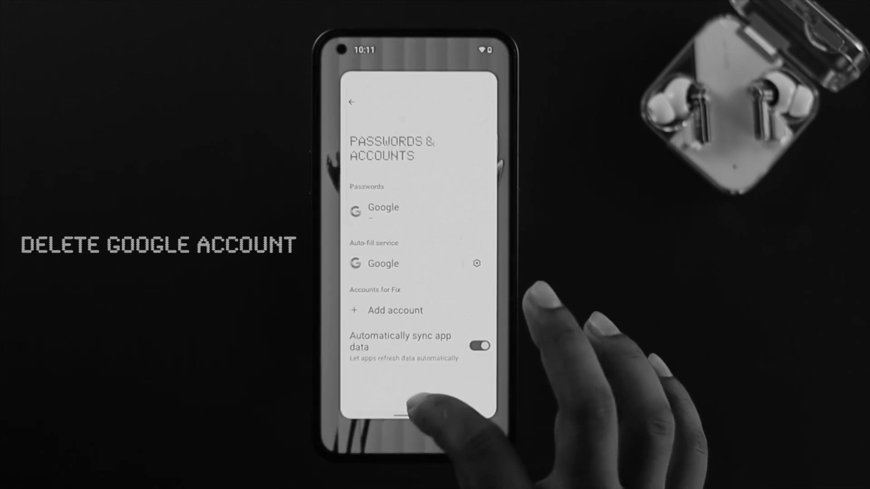
# Bring up the app drawer listing all installed apps from the home screen.
pyautogui.click(406, 413)
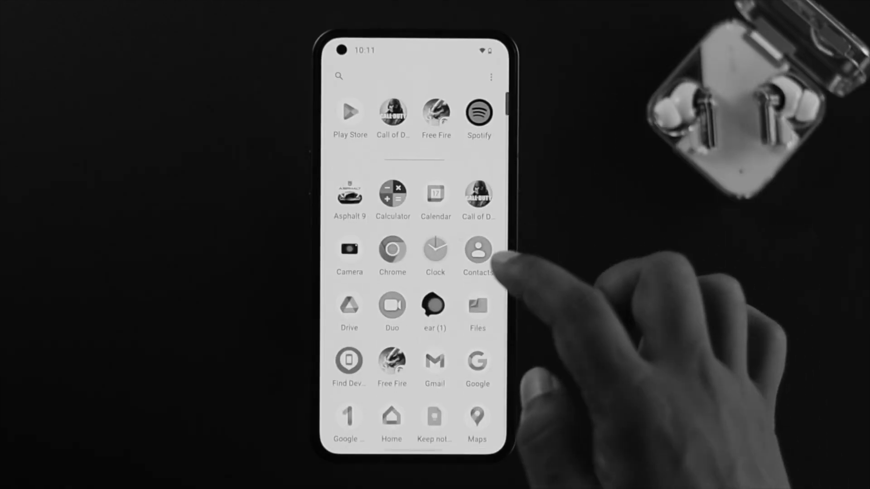
# Reopen Settings, go to Passwords & accounts and select the signed-in Google account.
pyautogui.scroll(-3)
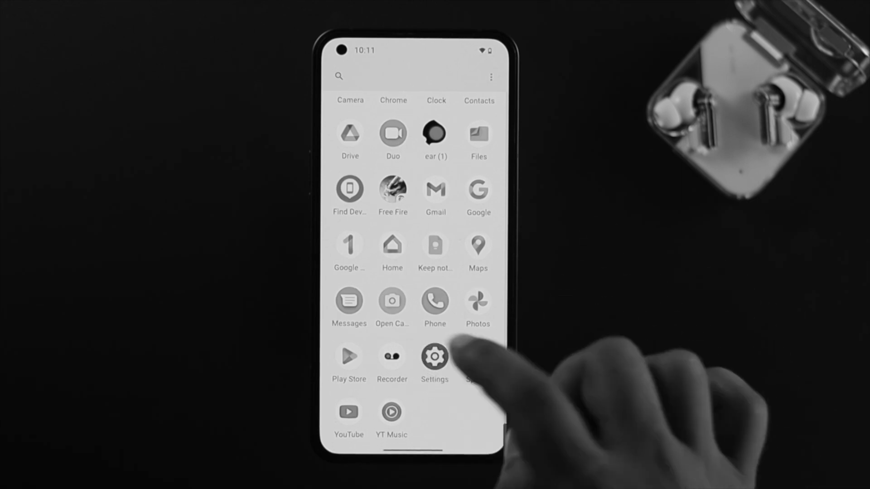
pyautogui.click(434, 356)
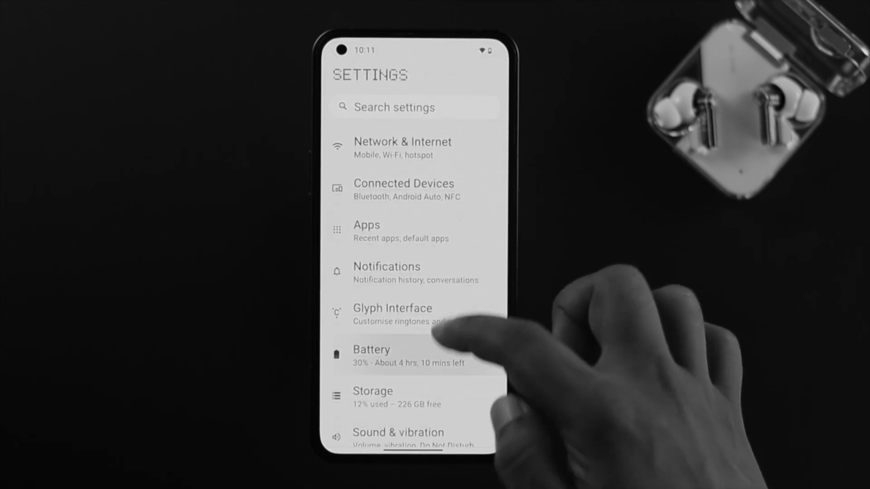
pyautogui.scroll(-3)
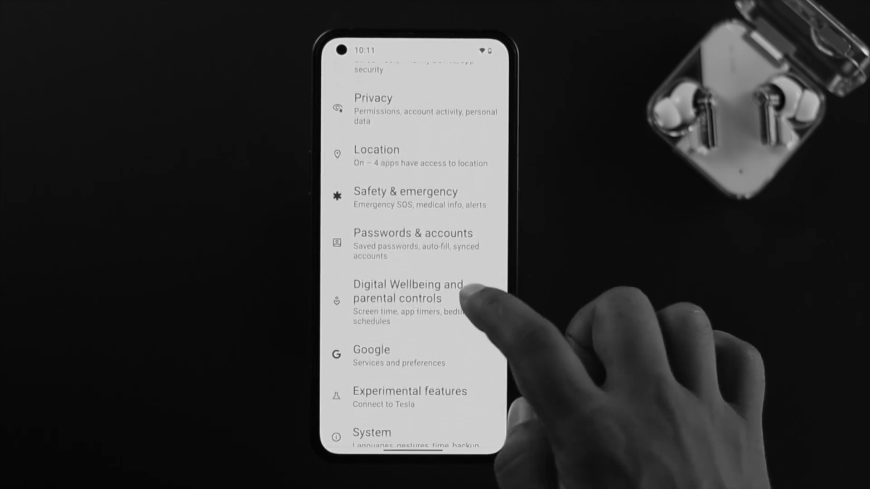
pyautogui.click(371, 350)
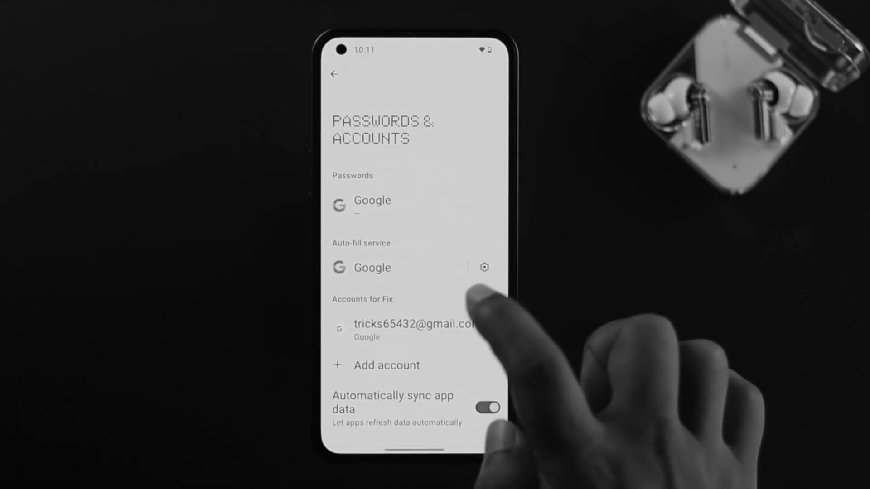
pyautogui.click(416, 328)
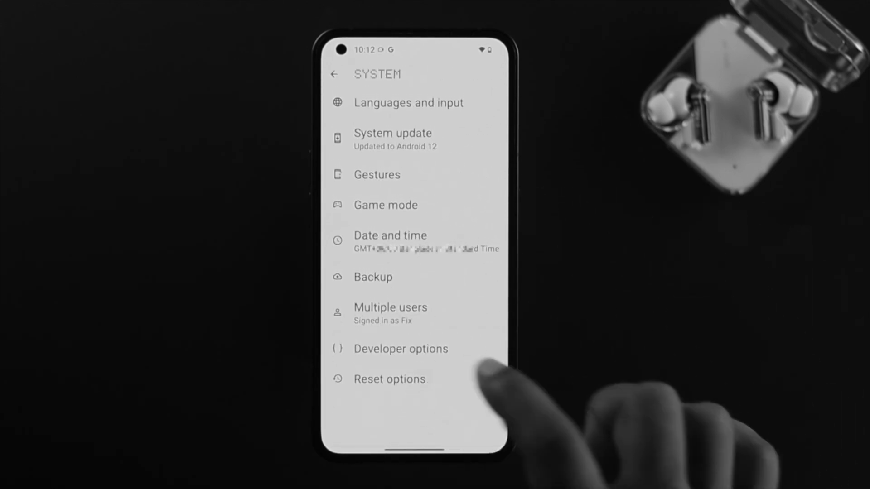
# View the System page's Reset options before returning to the home screen.
pyautogui.click(390, 379)
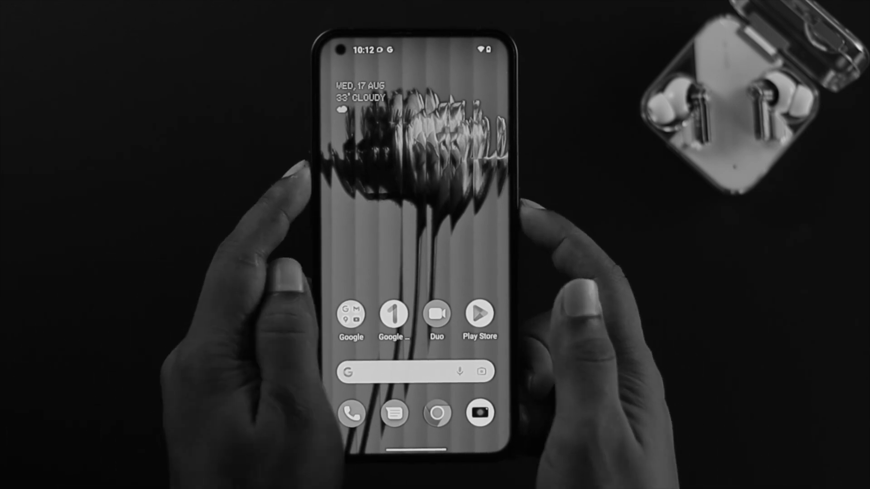
# Power the phone off from the power menu so it can boot into recovery.
pyautogui.click(439, 208)
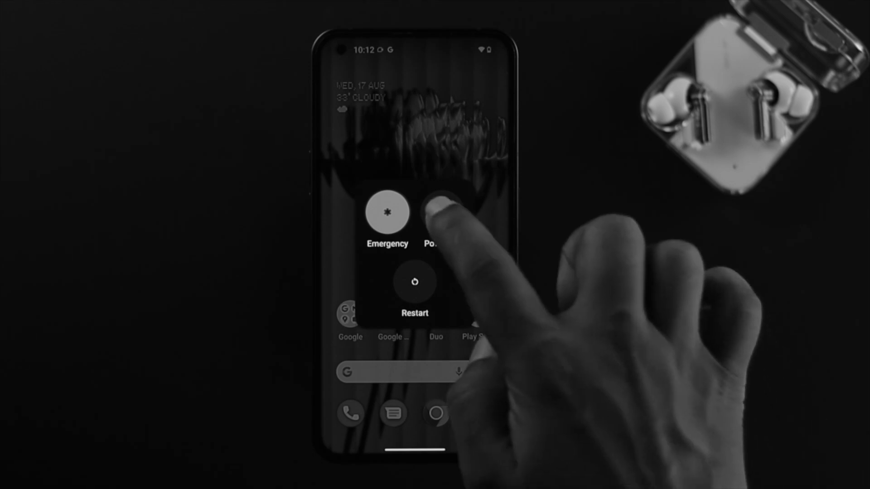
pyautogui.click(439, 216)
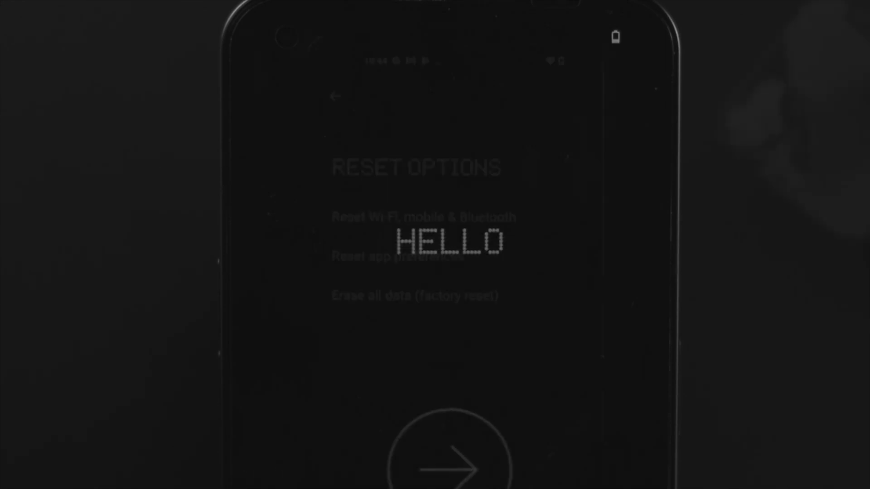
# Choose Erase all data (factory reset) to reach the confirmation listing what will be wiped.
pyautogui.click(414, 295)
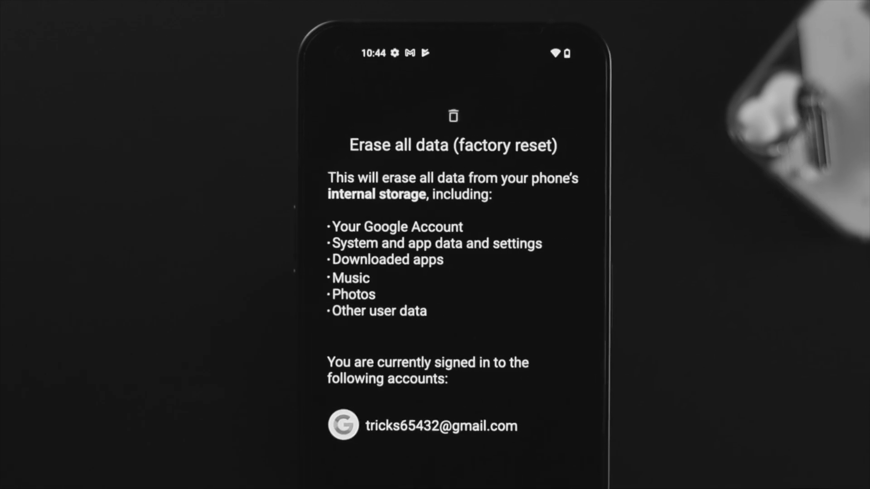